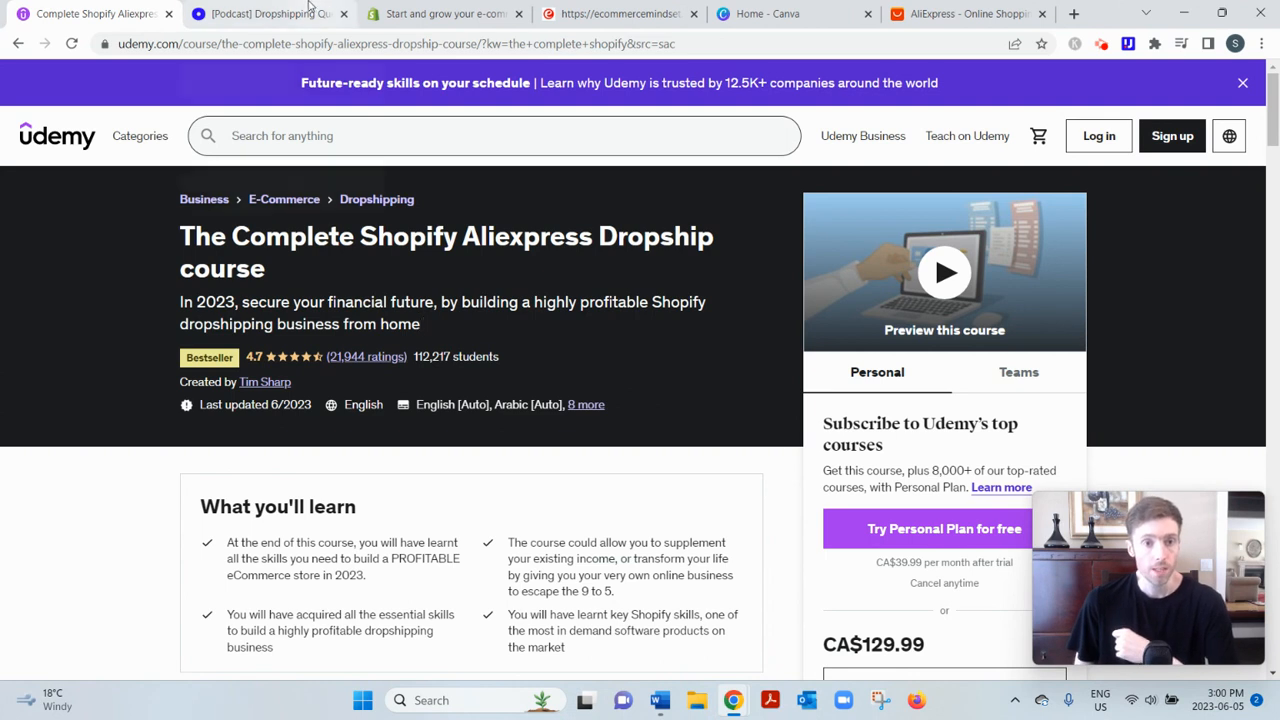
Visit the Shopify homepage and Udemy, then open Oberlo's dropshipping questions podcast article.
{"action": "left_click", "coordinate": [443, 13]}
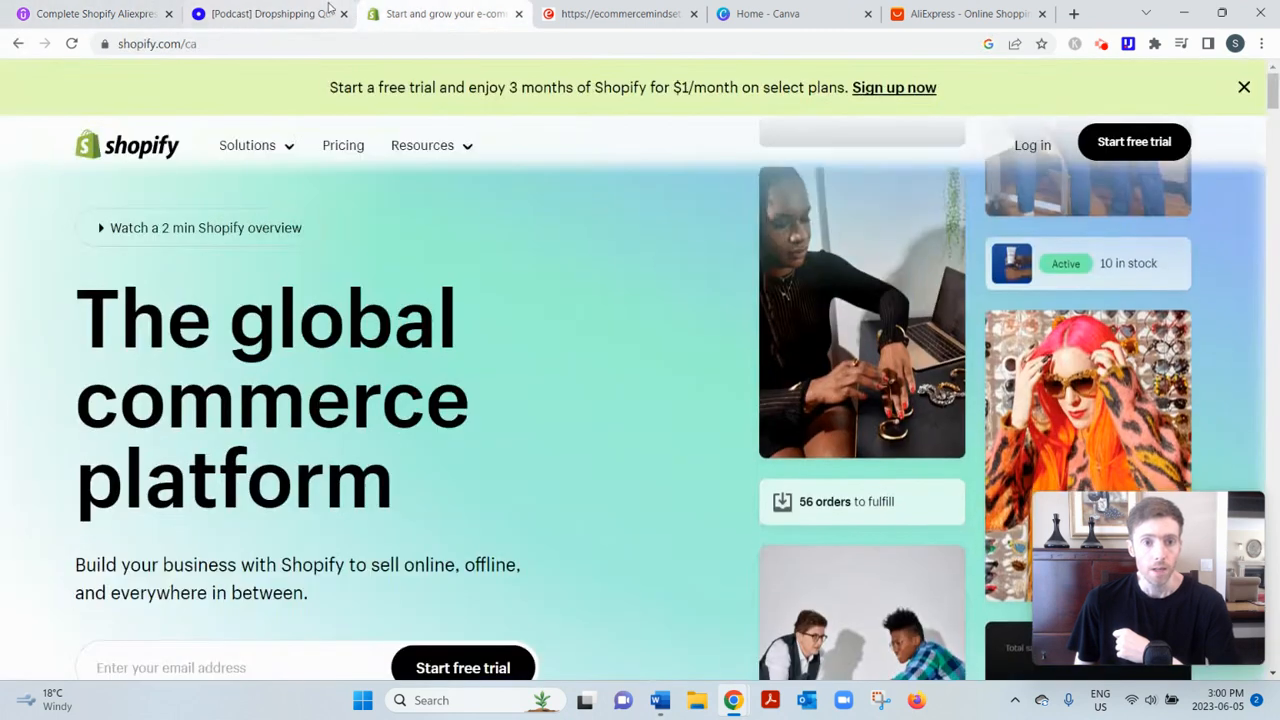
{"action": "mouse_move", "coordinate": [270, 13]}
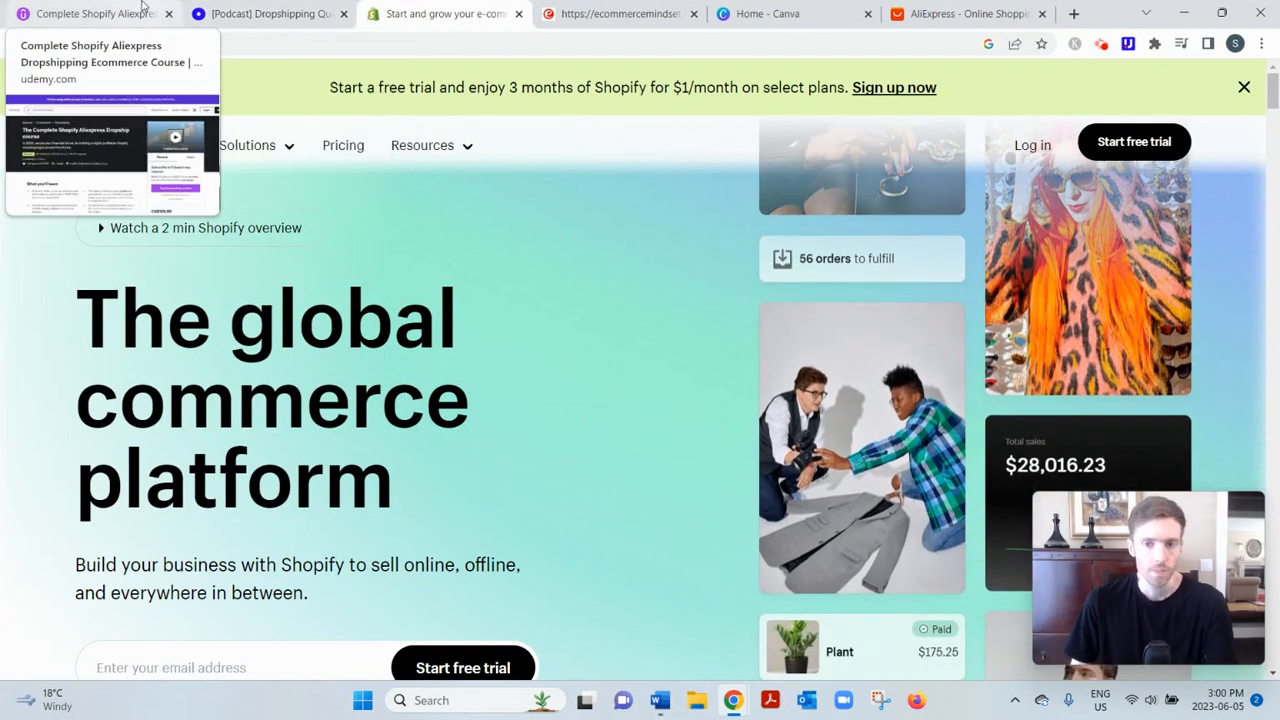
{"action": "left_click", "coordinate": [90, 14]}
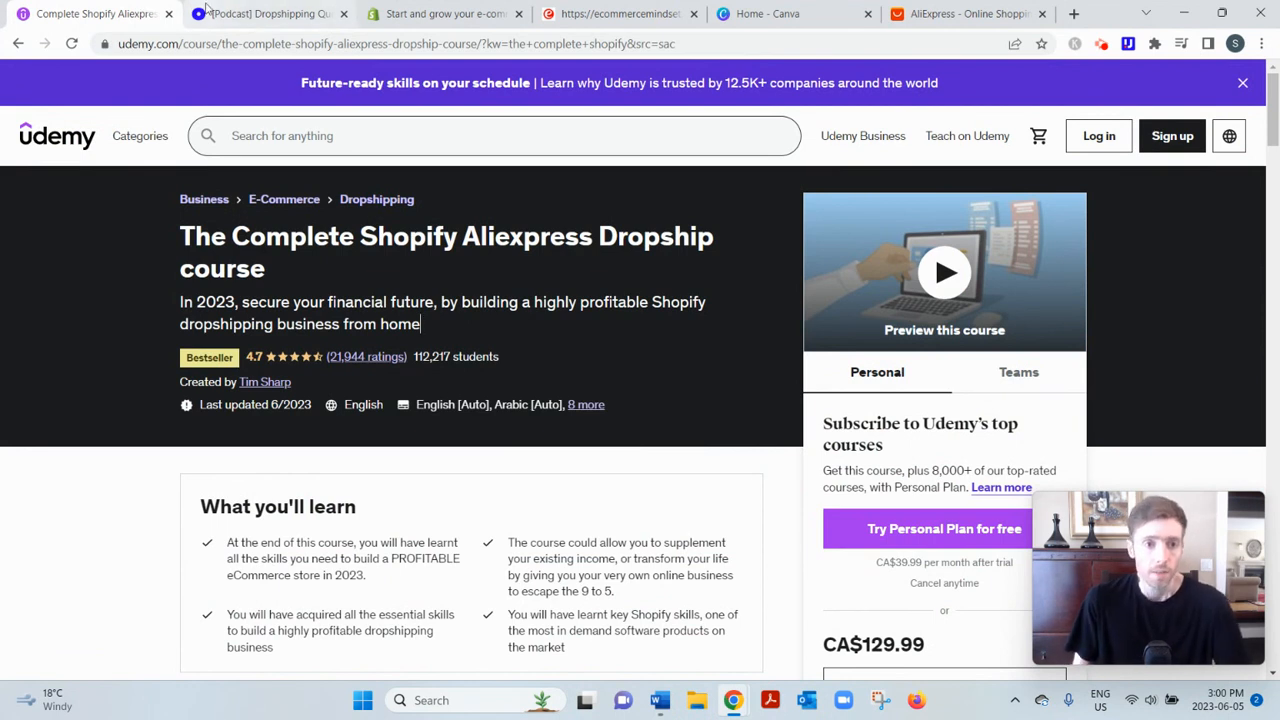
{"action": "left_click", "coordinate": [264, 13]}
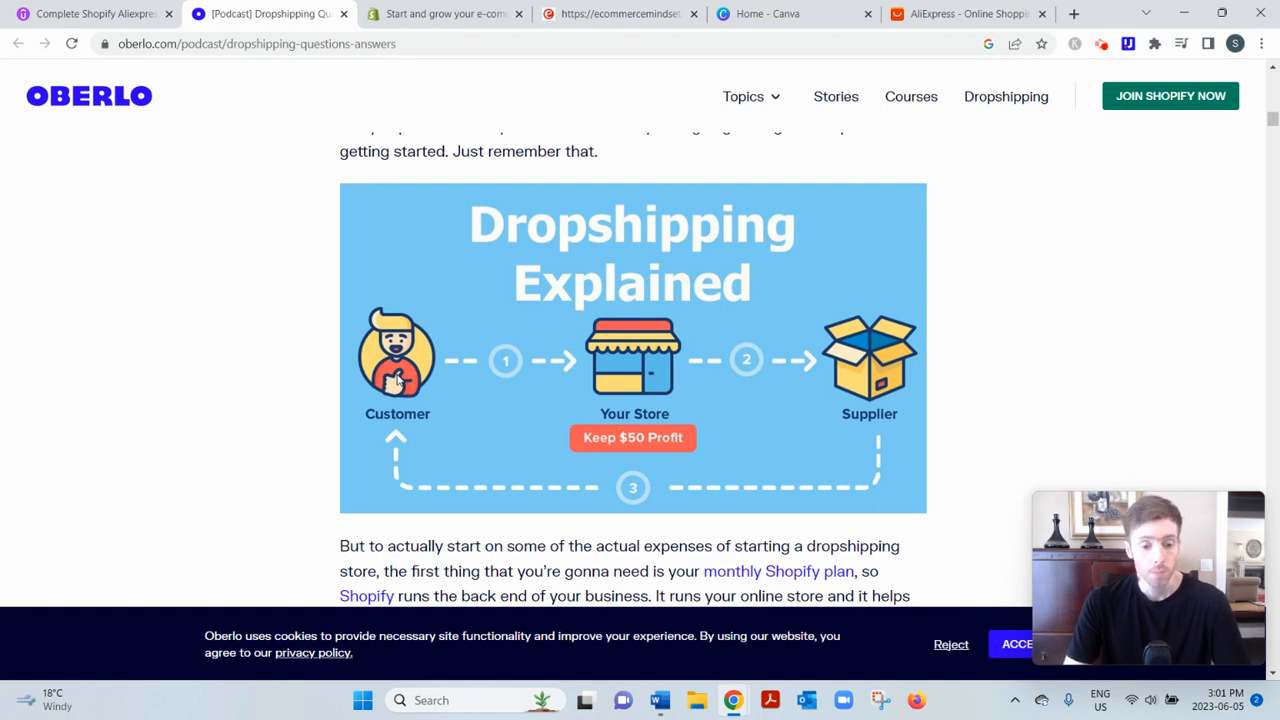
Scroll the Udemy course page to its CA$129.99 price and included materials.
{"action": "left_click", "coordinate": [90, 13]}
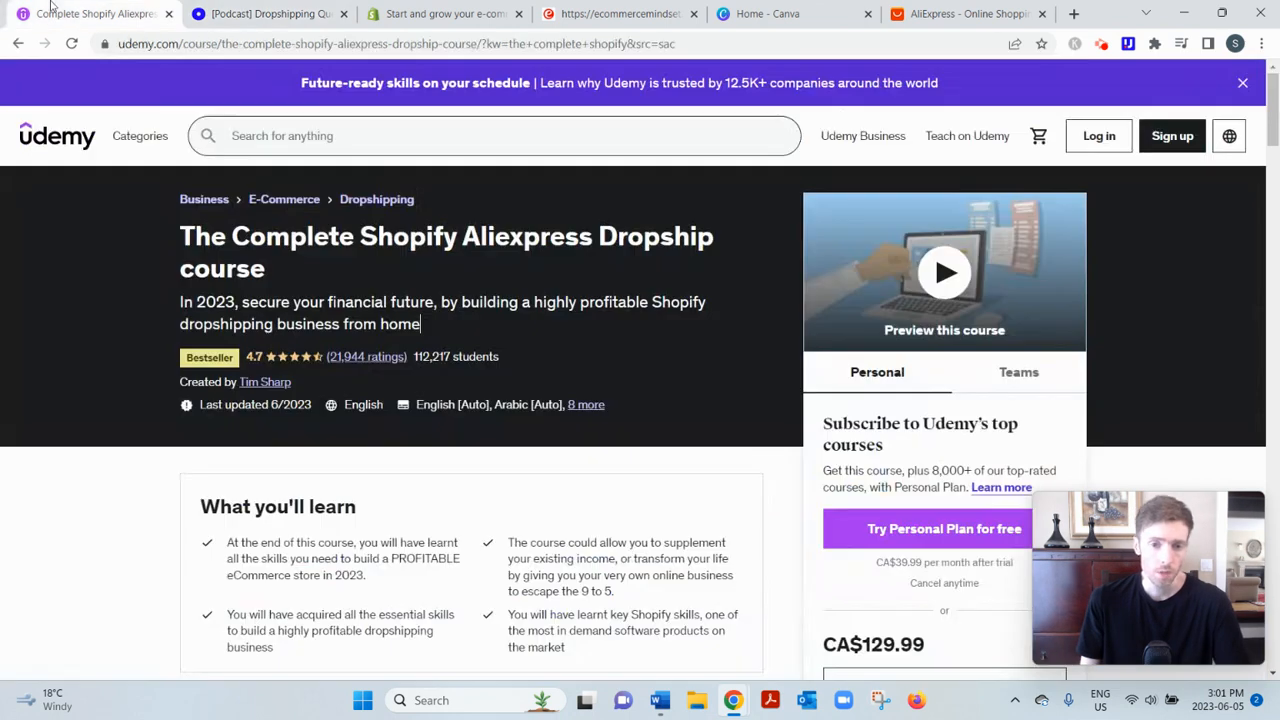
{"action": "scroll", "scroll_direction": "down", "scroll_amount": 3}
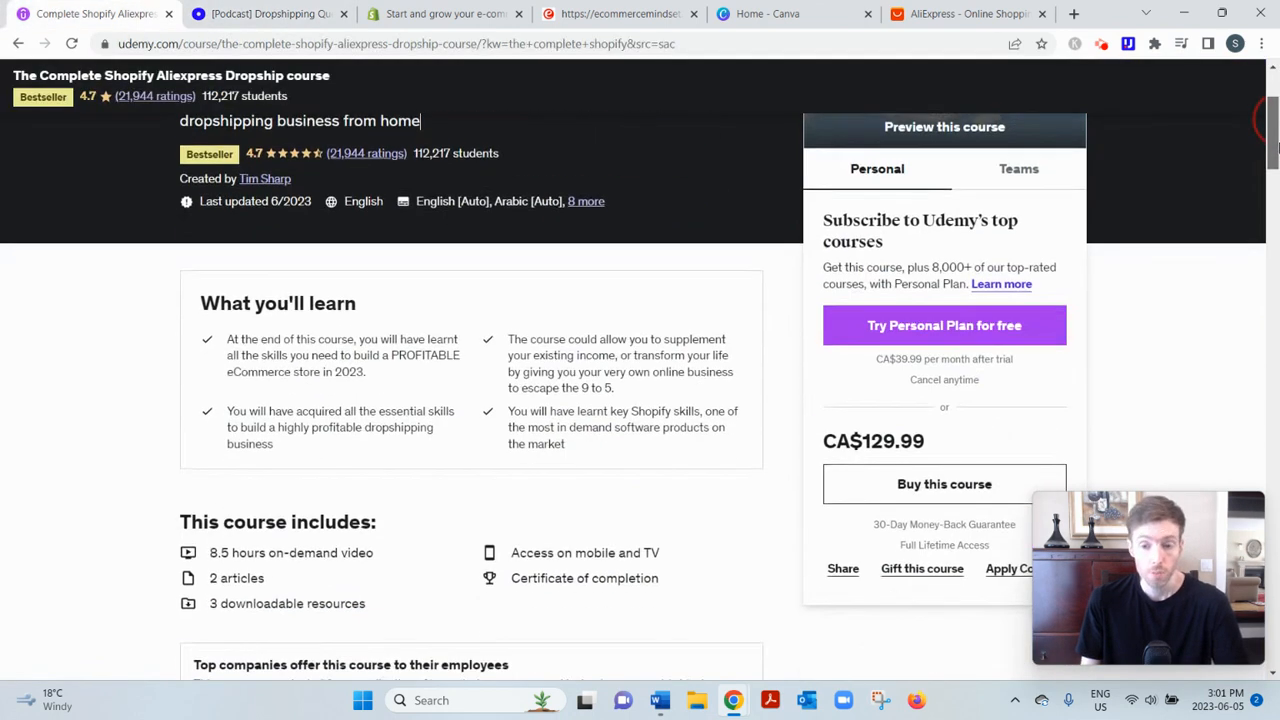
{"action": "scroll", "scroll_direction": "down", "scroll_amount": 3}
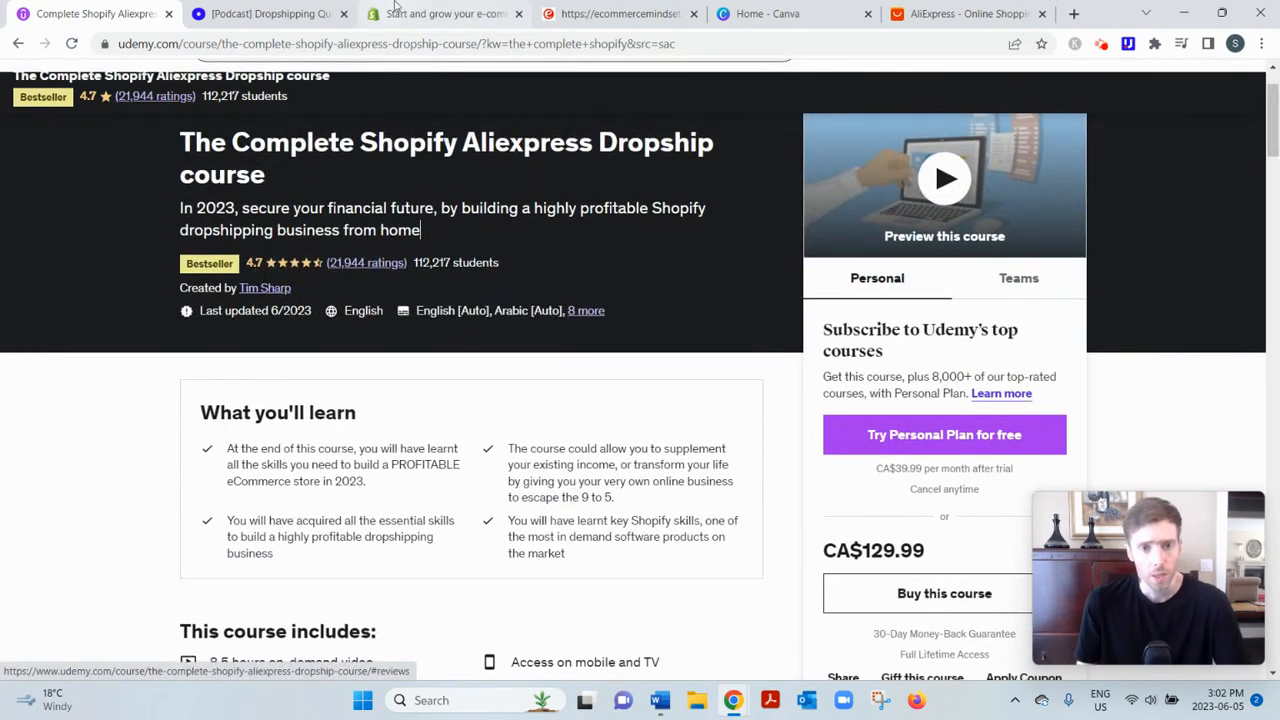
{"action": "left_click", "coordinate": [620, 13]}
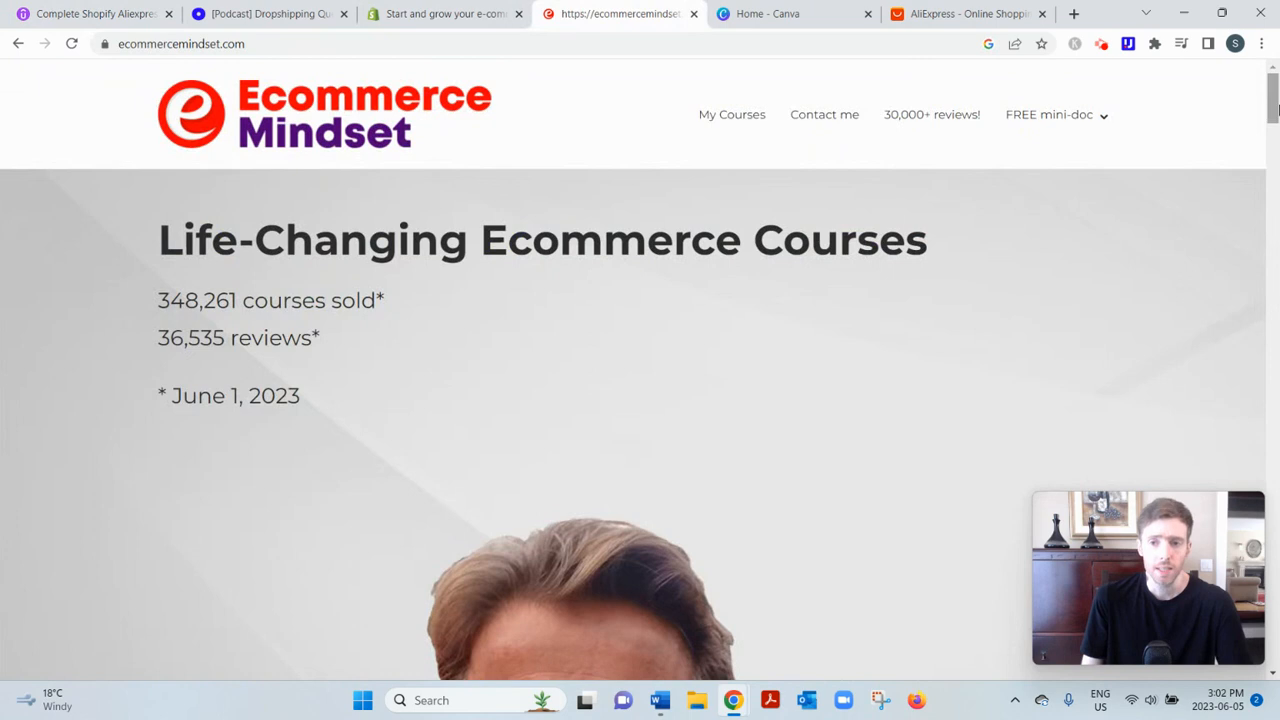
{"action": "scroll", "scroll_direction": "down", "scroll_amount": 3}
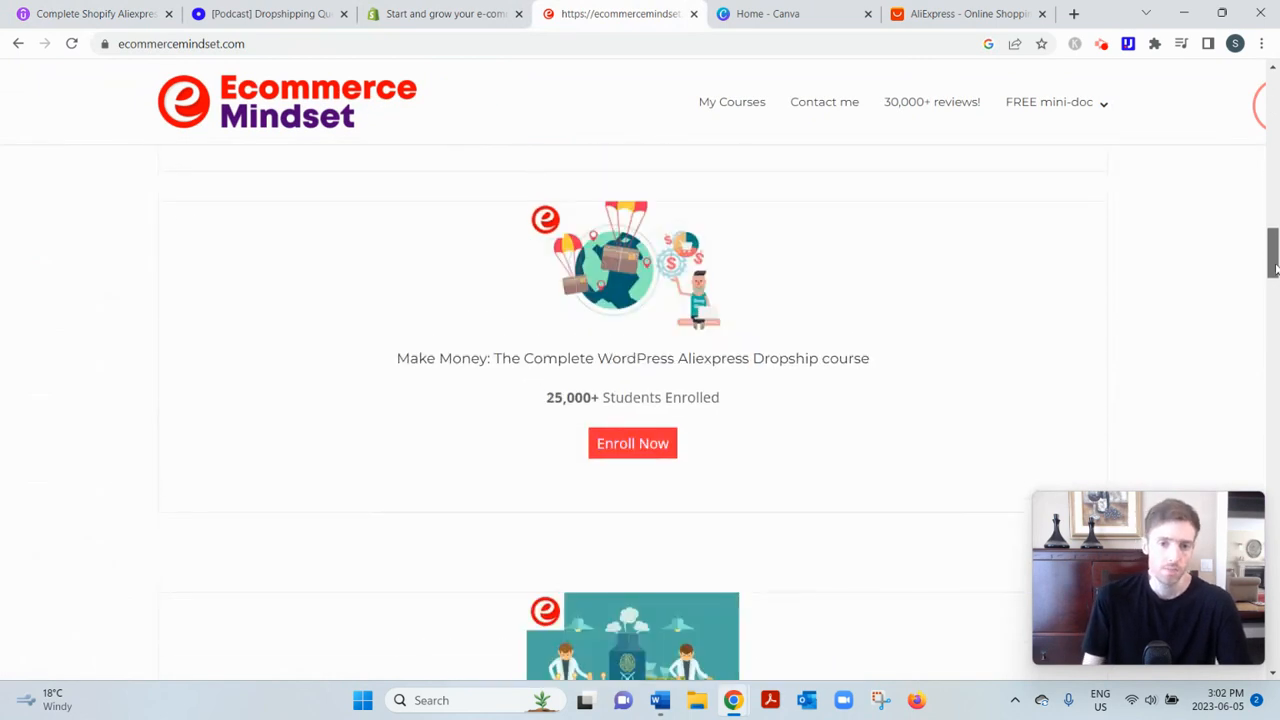
{"action": "scroll", "scroll_direction": "down", "scroll_amount": 3}
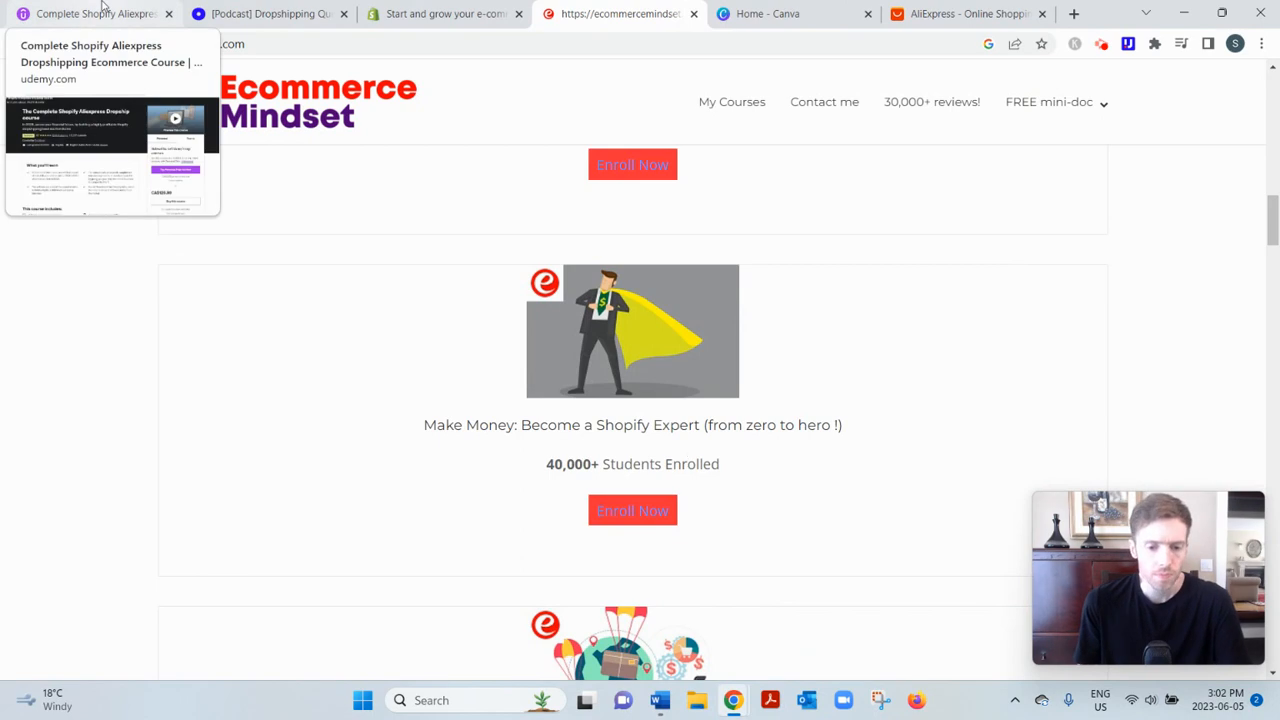
{"action": "left_click", "coordinate": [90, 13]}
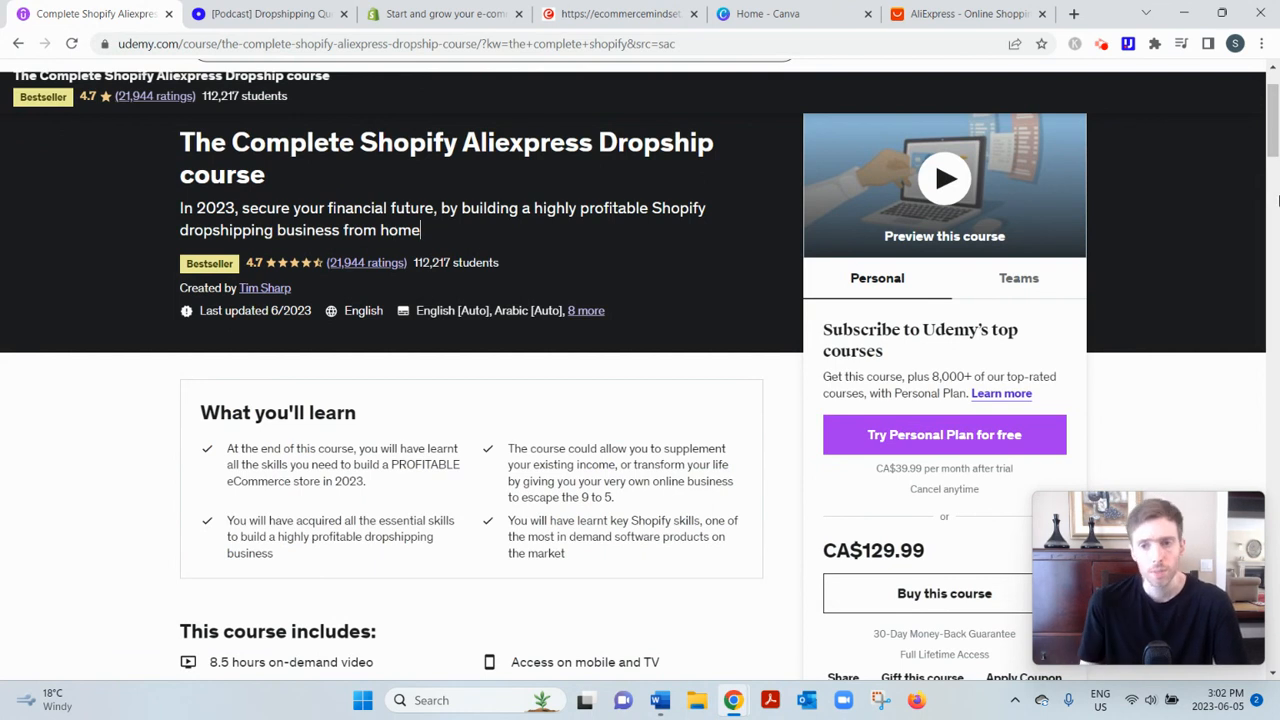
Scroll to Course content and expand 'Building Out Your Shopify store' to its nine lectures.
{"action": "scroll", "scroll_direction": "down", "scroll_amount": 3}
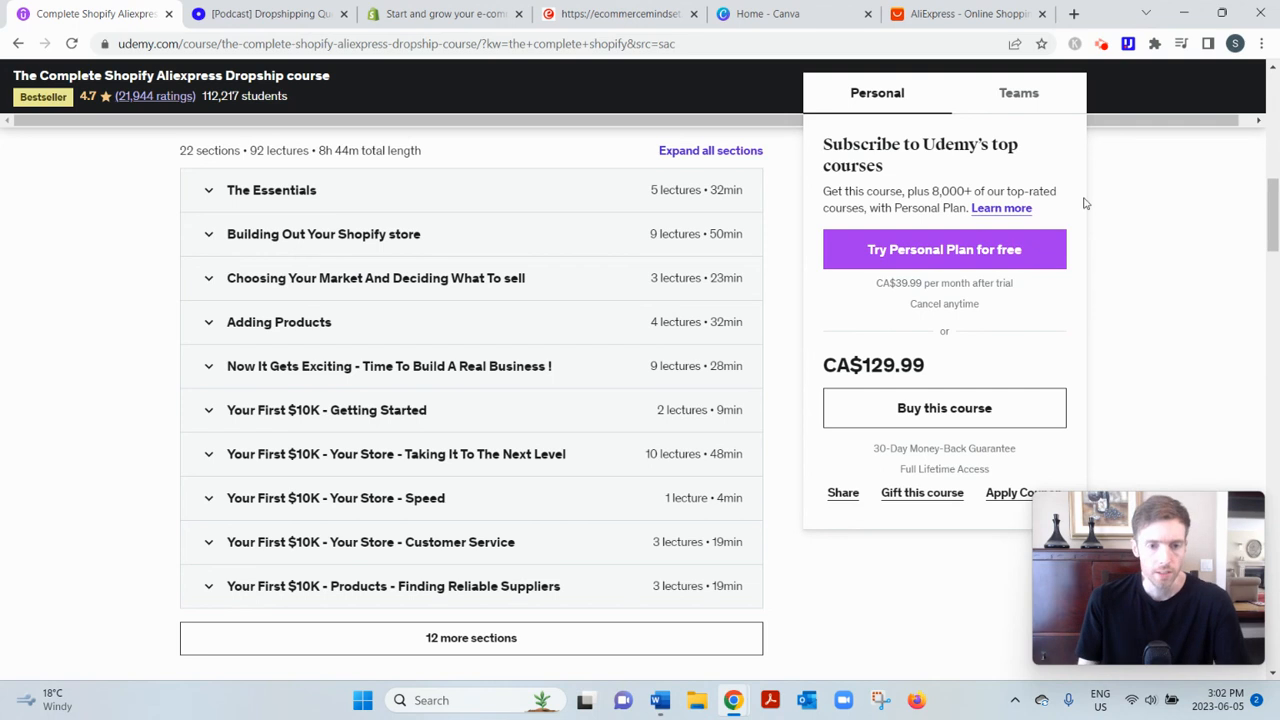
{"action": "left_click", "coordinate": [271, 190]}
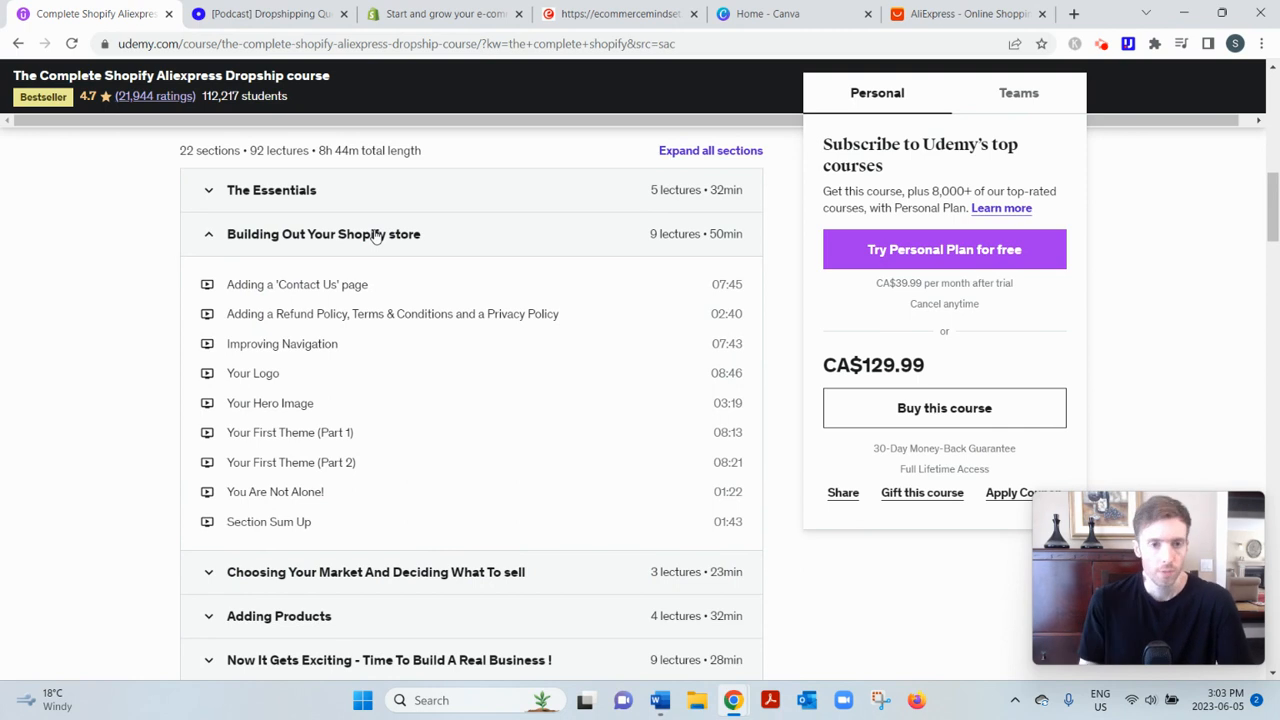
Switch to the Home - Canva tab showing 'What will you design today?'.
{"action": "left_click", "coordinate": [793, 13]}
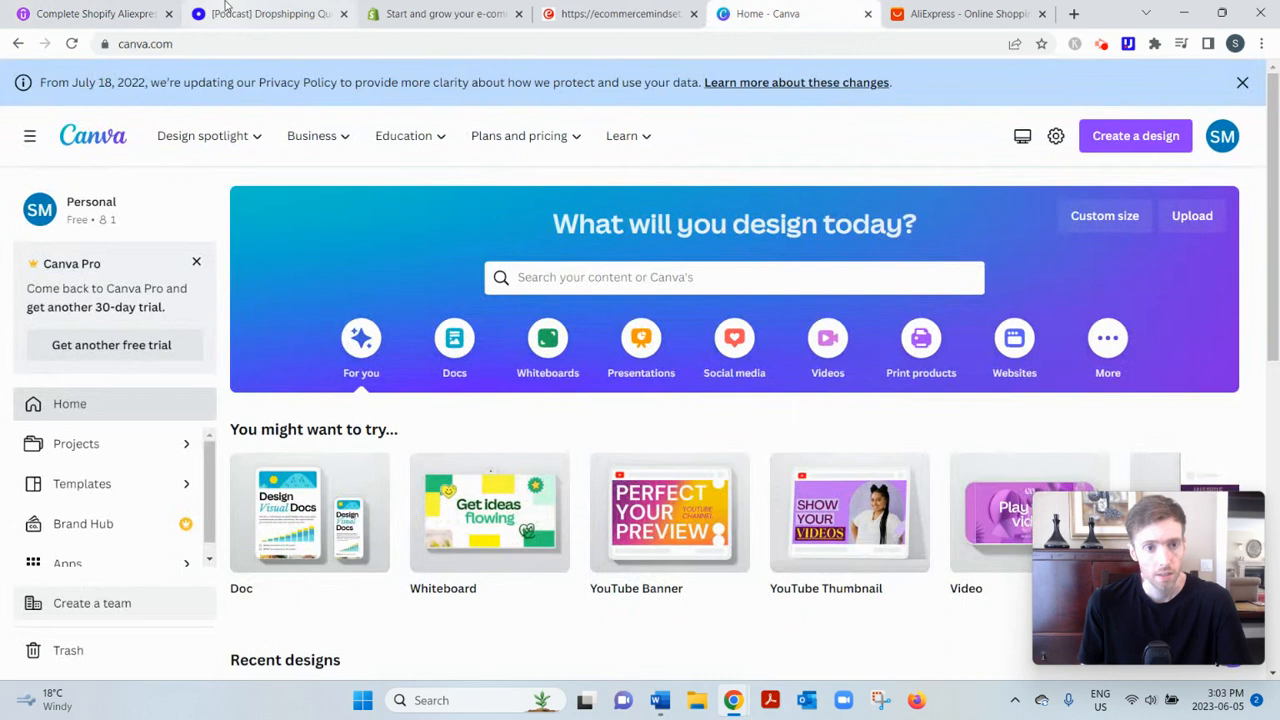
{"action": "mouse_move", "coordinate": [265, 14]}
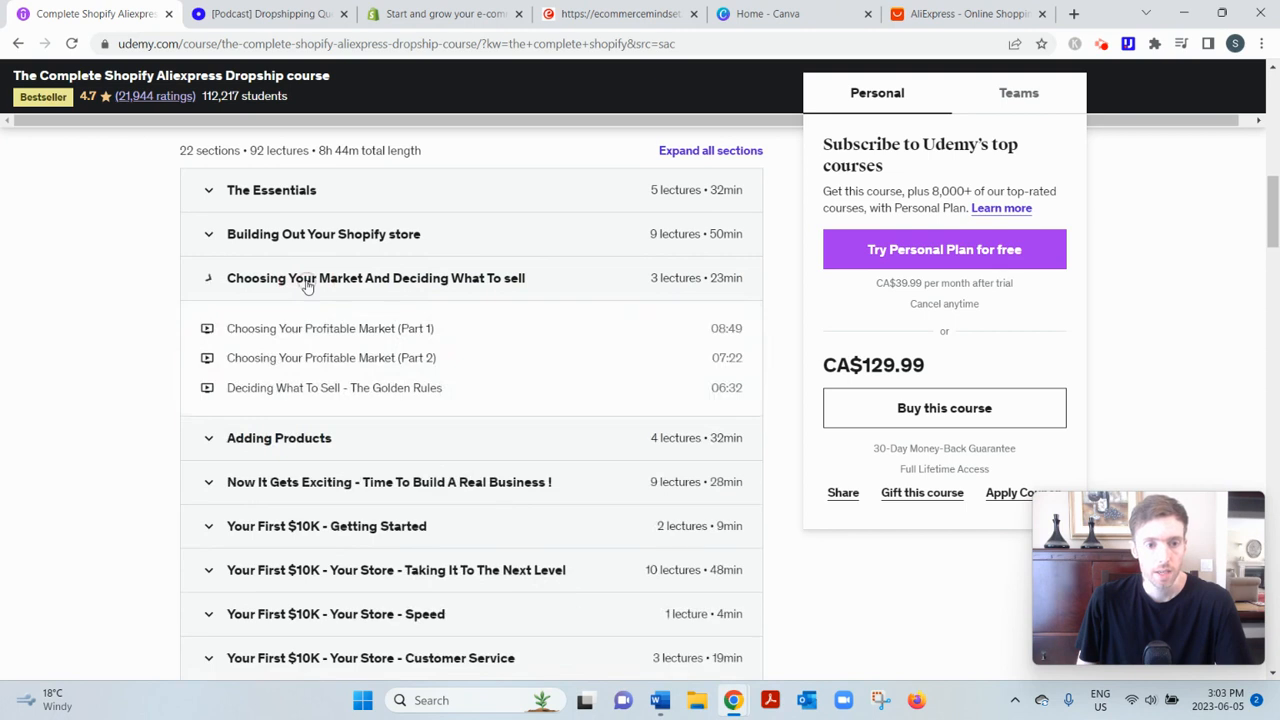
Expand 'Choosing Your Market And Deciding What To sell' to three lectures, then visit AliExpress.
{"action": "left_click", "coordinate": [208, 278]}
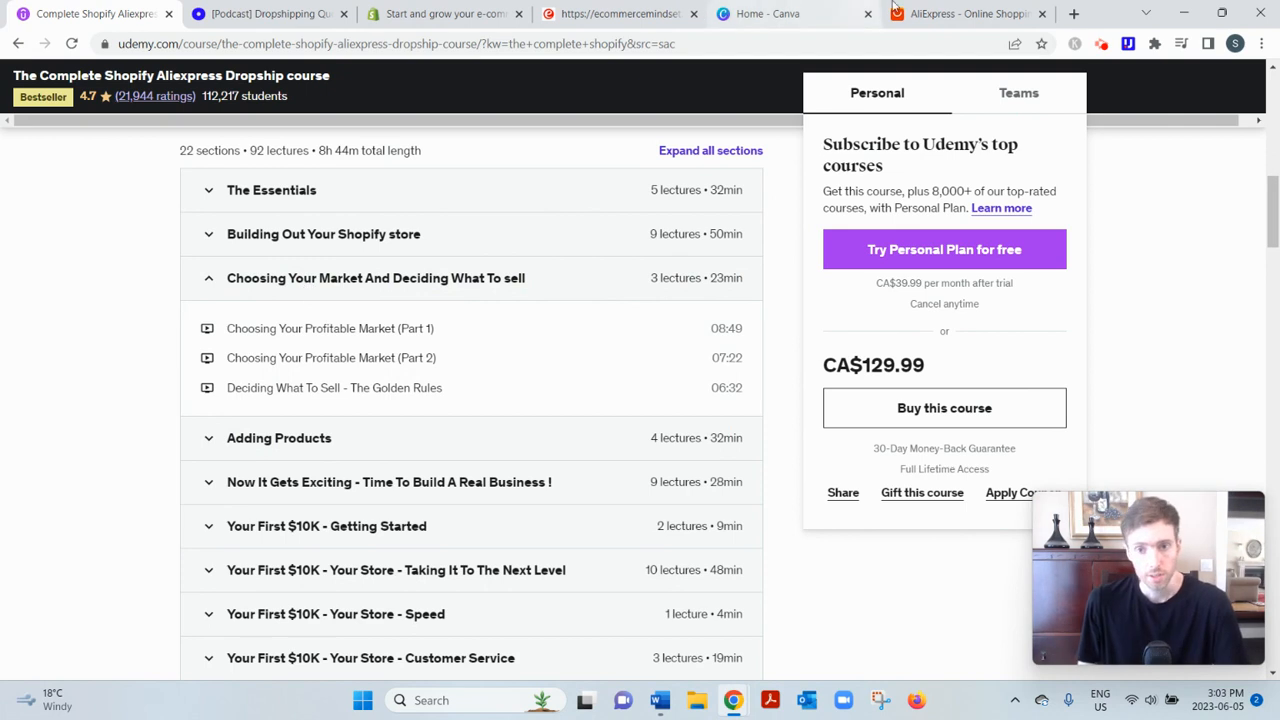
{"action": "left_click", "coordinate": [963, 13]}
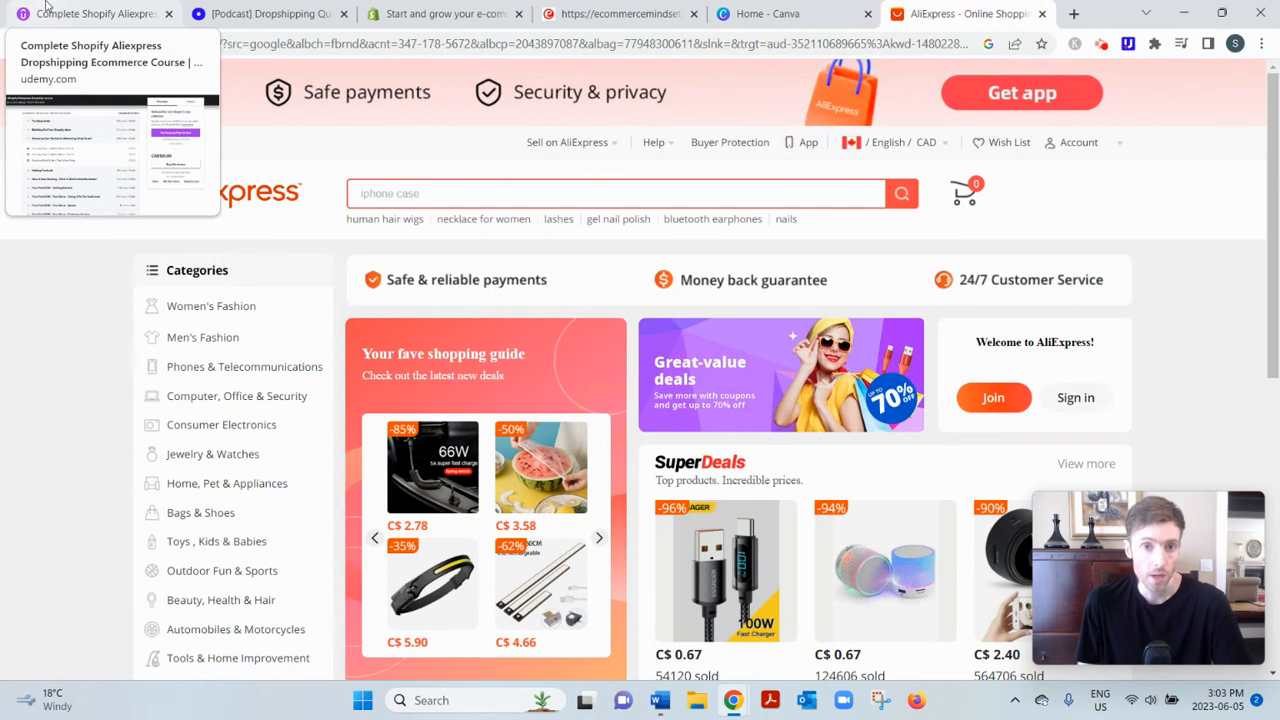
Leave AliExpress and return to the Udemy course curriculum tab.
{"action": "left_click", "coordinate": [95, 13]}
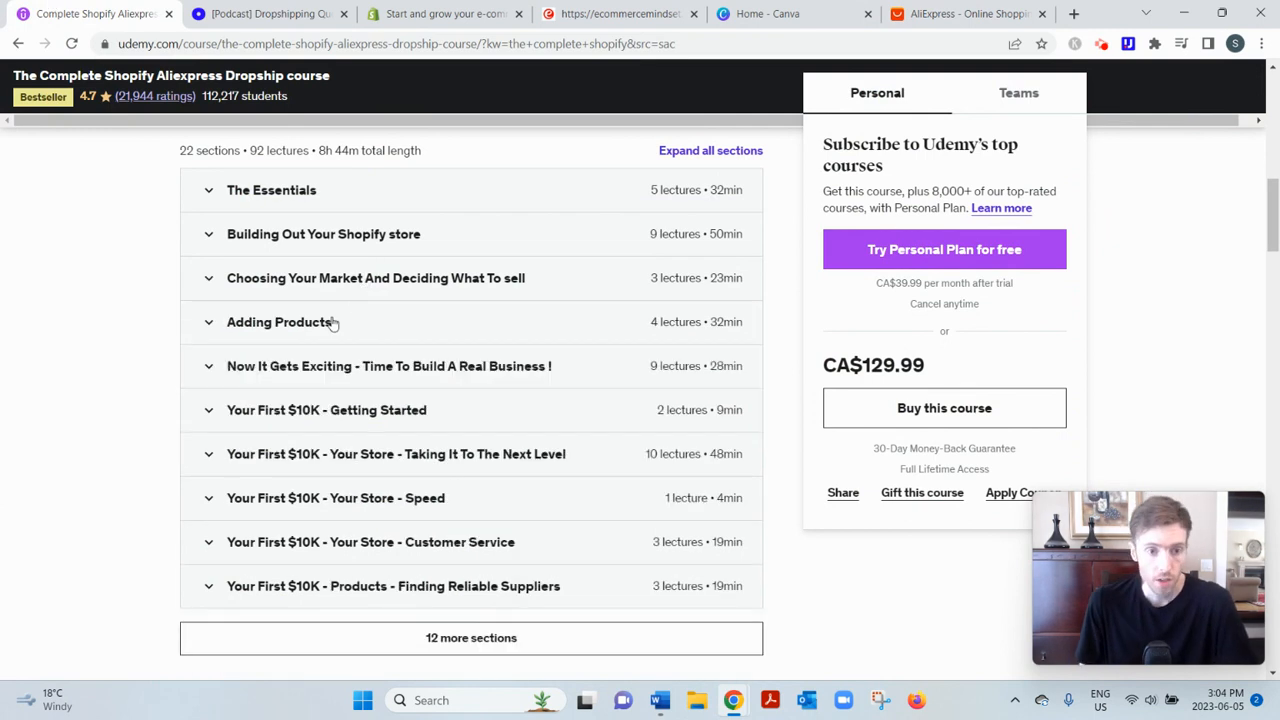
{"action": "mouse_move", "coordinate": [339, 291]}
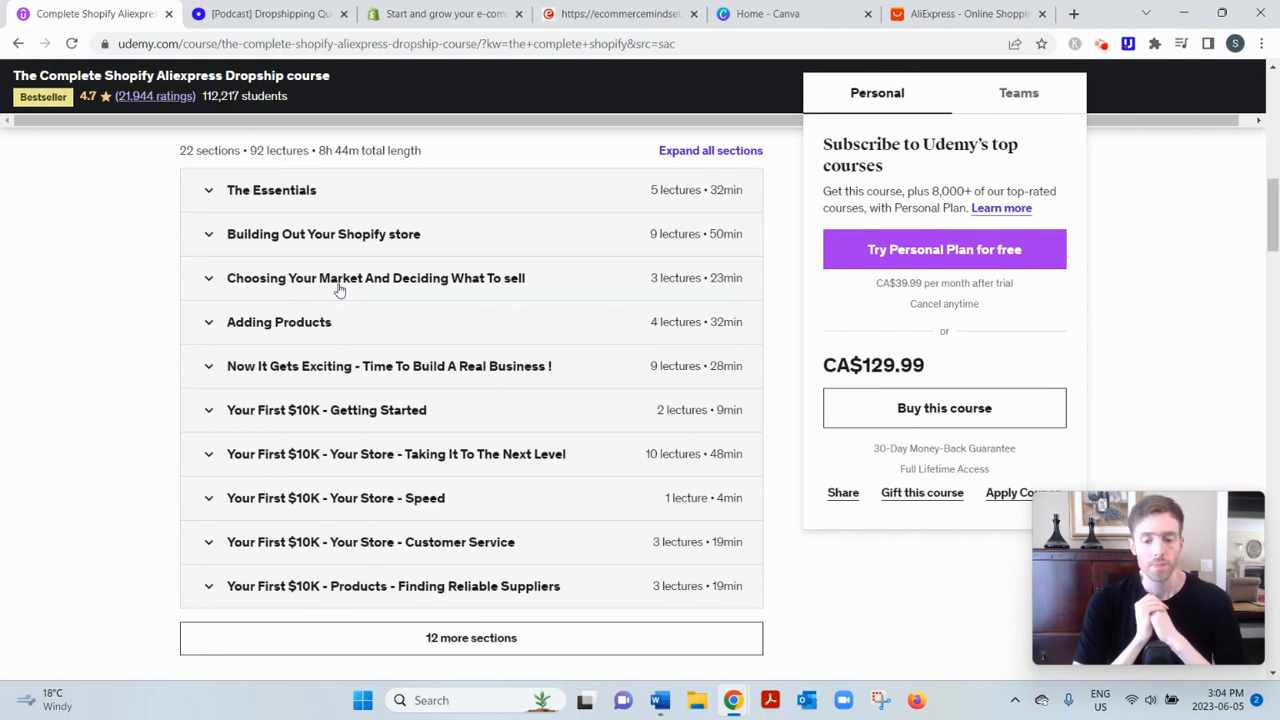
{"action": "mouse_move", "coordinate": [323, 340]}
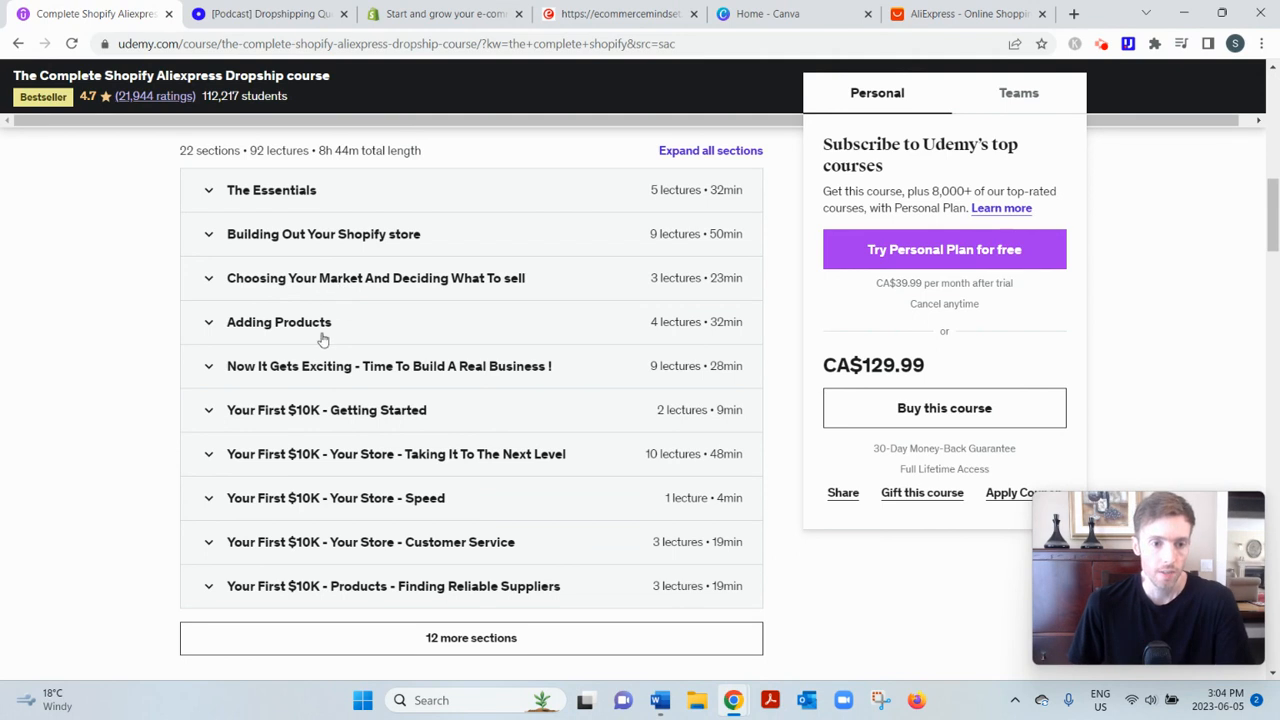
{"action": "mouse_move", "coordinate": [329, 372]}
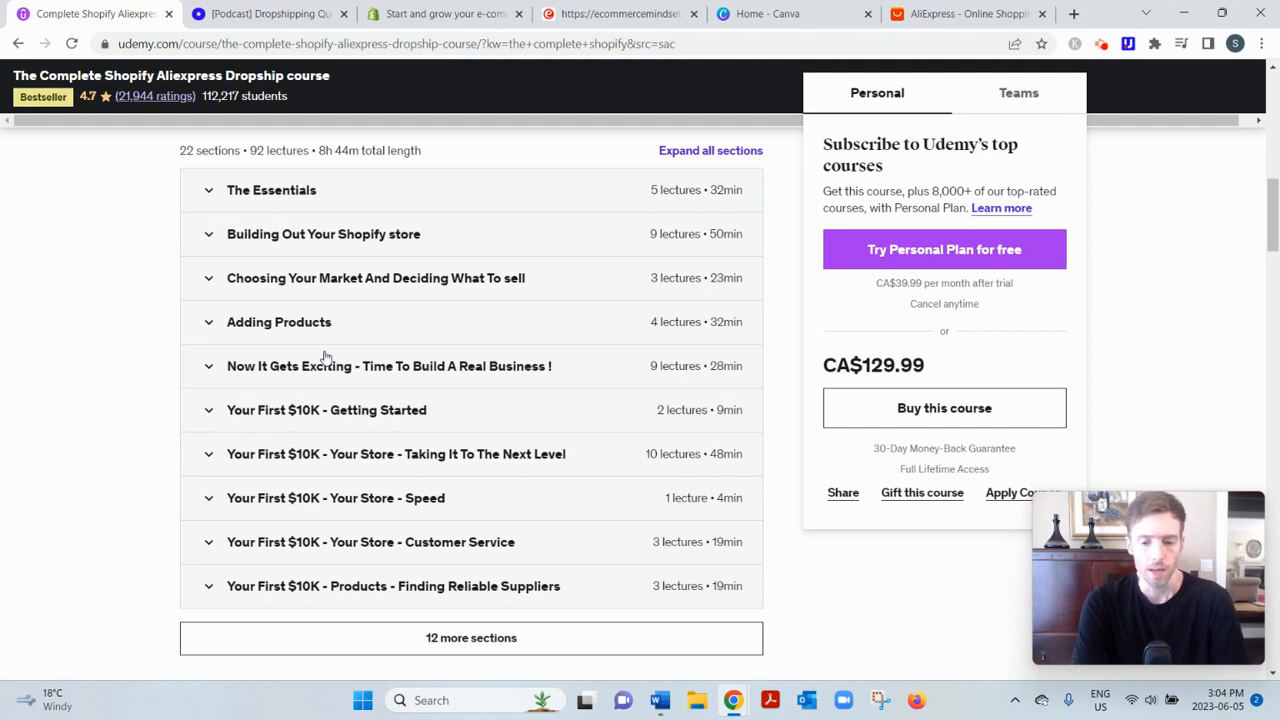
{"action": "mouse_move", "coordinate": [309, 352]}
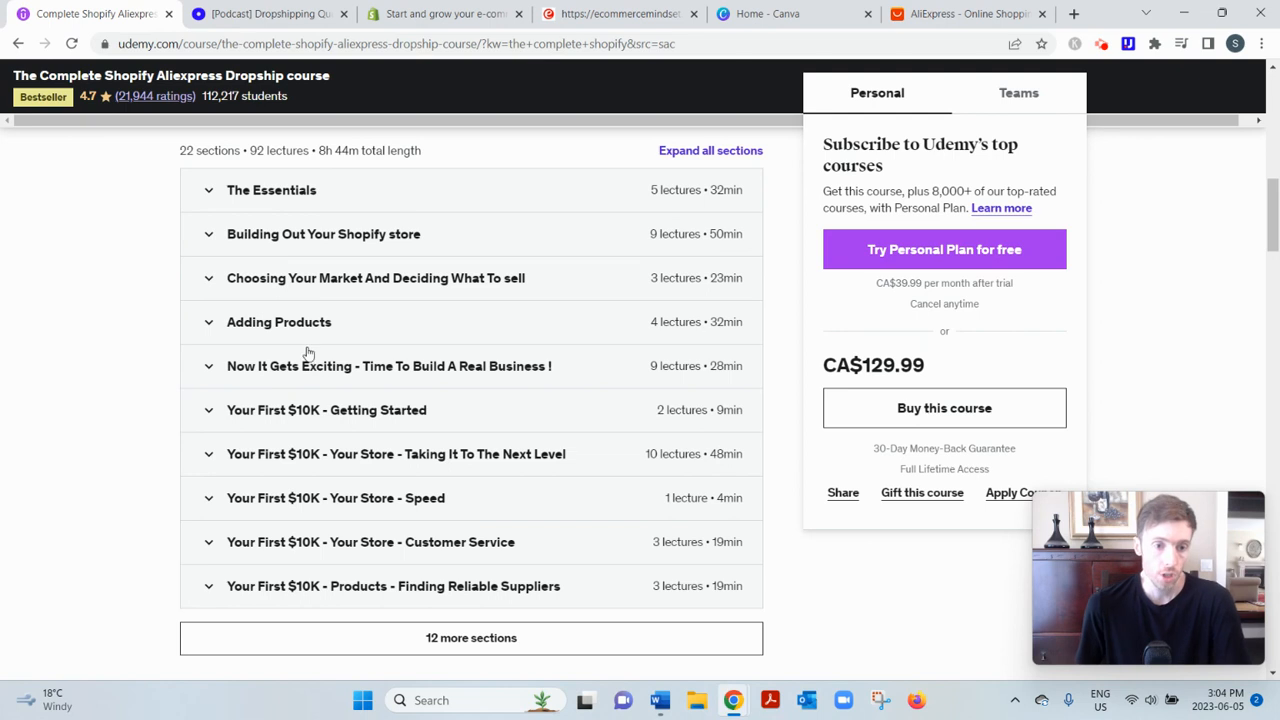
{"action": "left_click", "coordinate": [278, 321]}
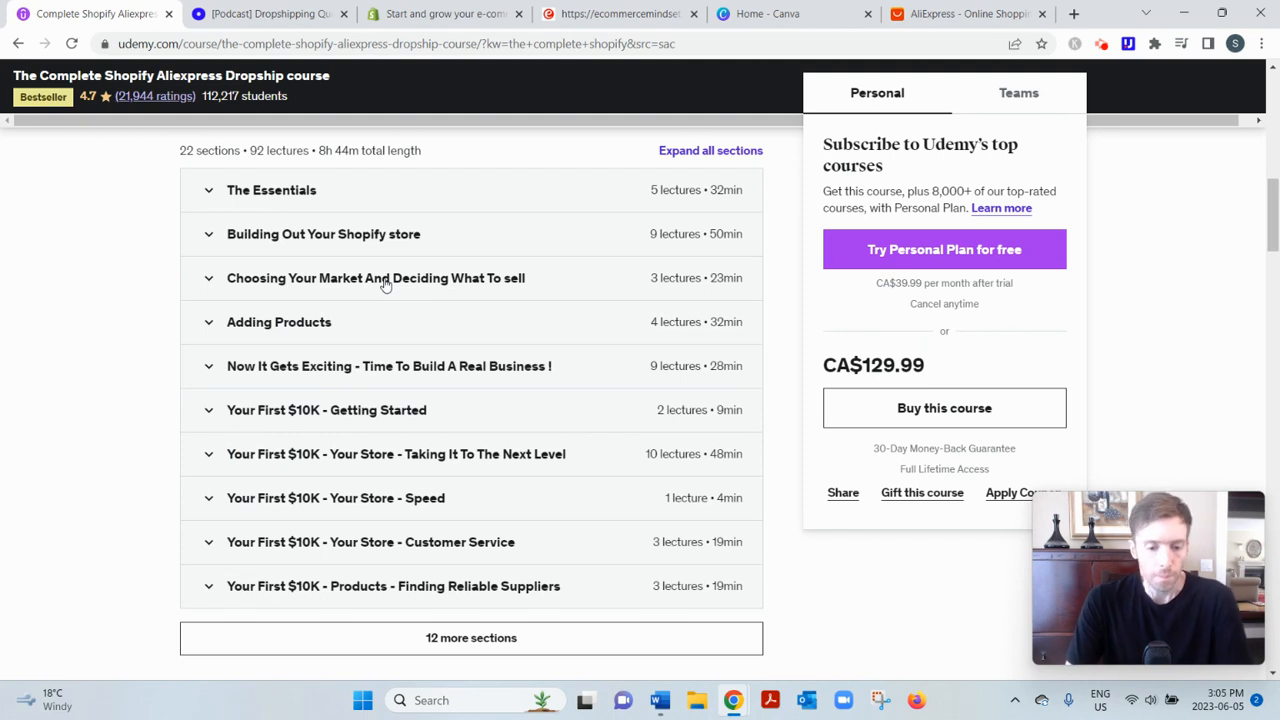
{"action": "mouse_move", "coordinate": [312, 321]}
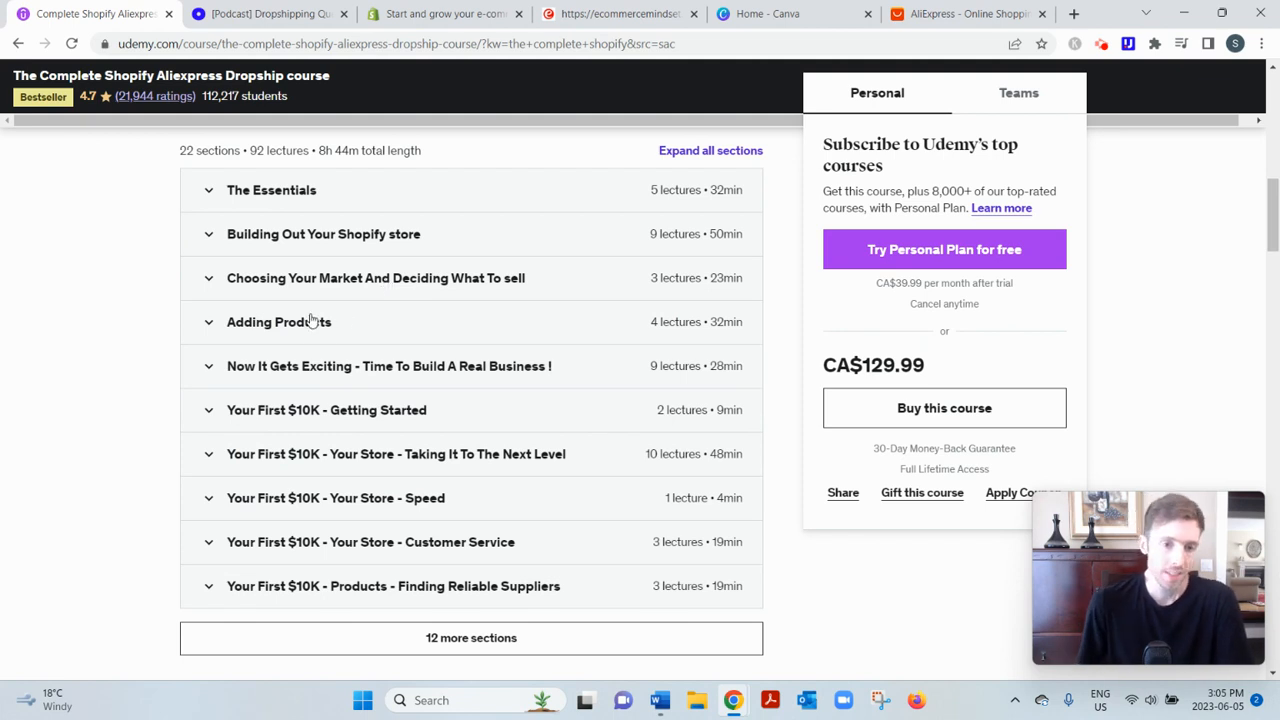
{"action": "left_click", "coordinate": [279, 321]}
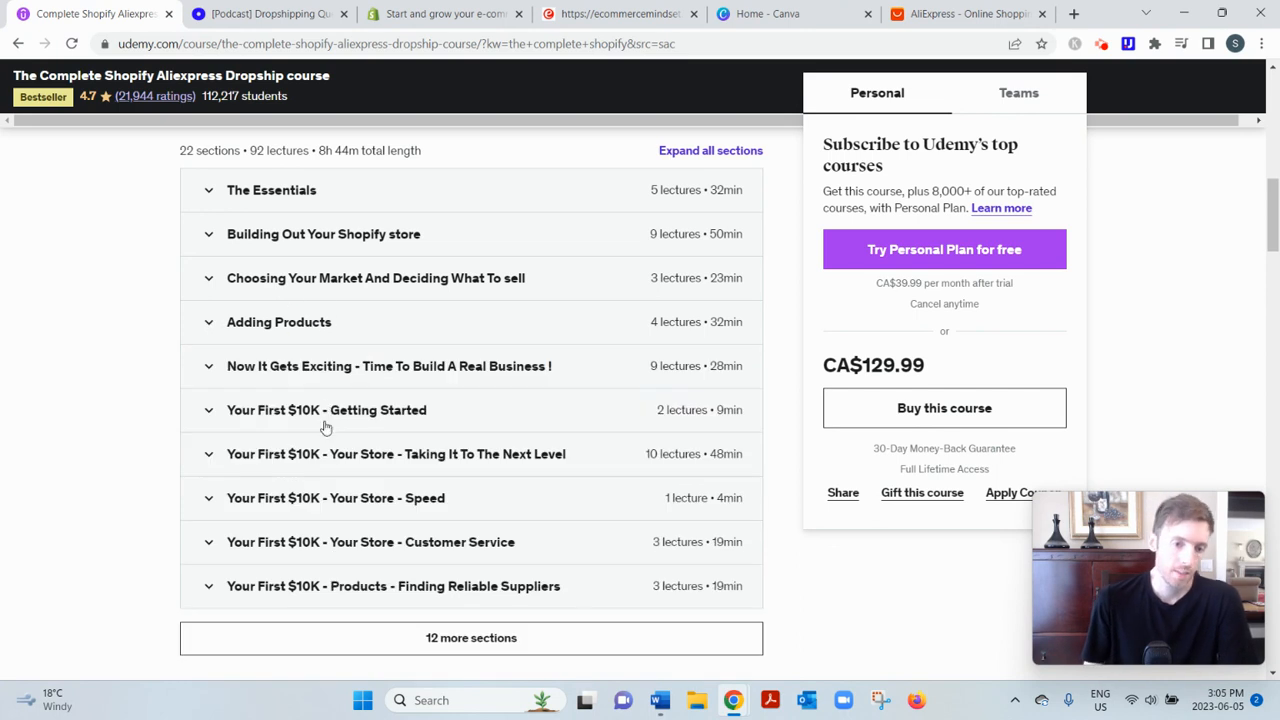
{"action": "mouse_move", "coordinate": [334, 460]}
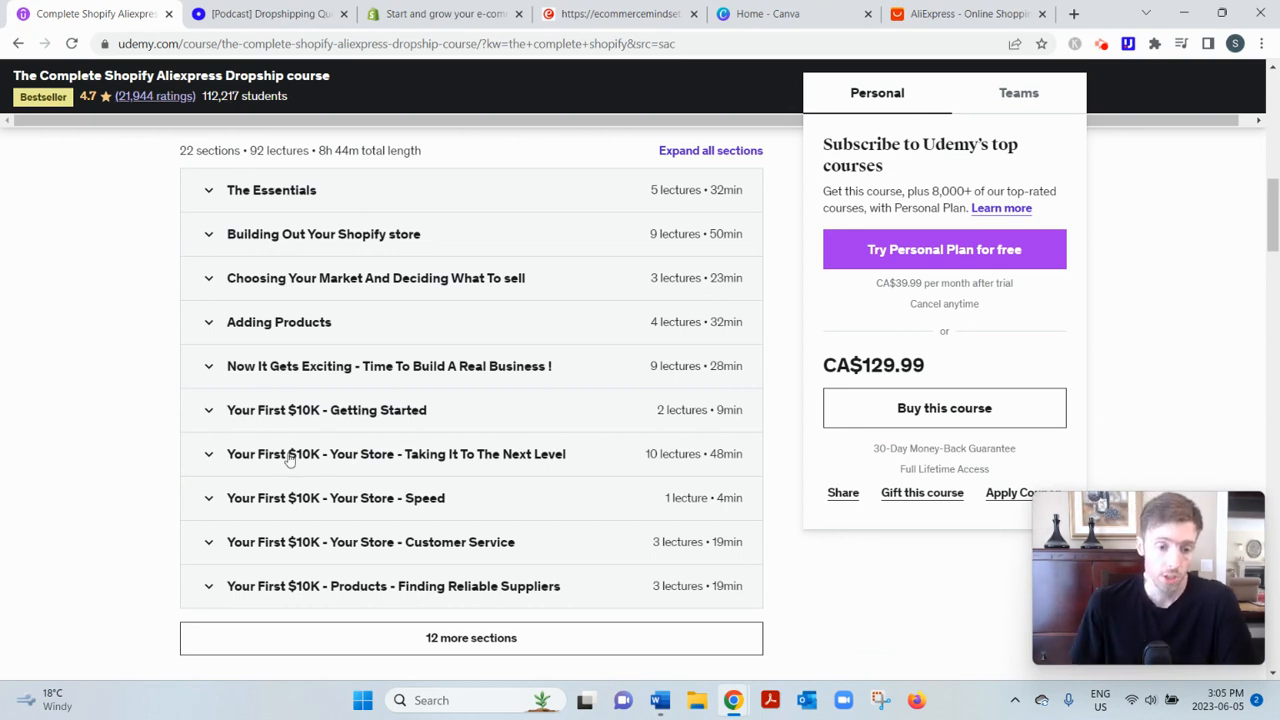
{"action": "mouse_move", "coordinate": [318, 374]}
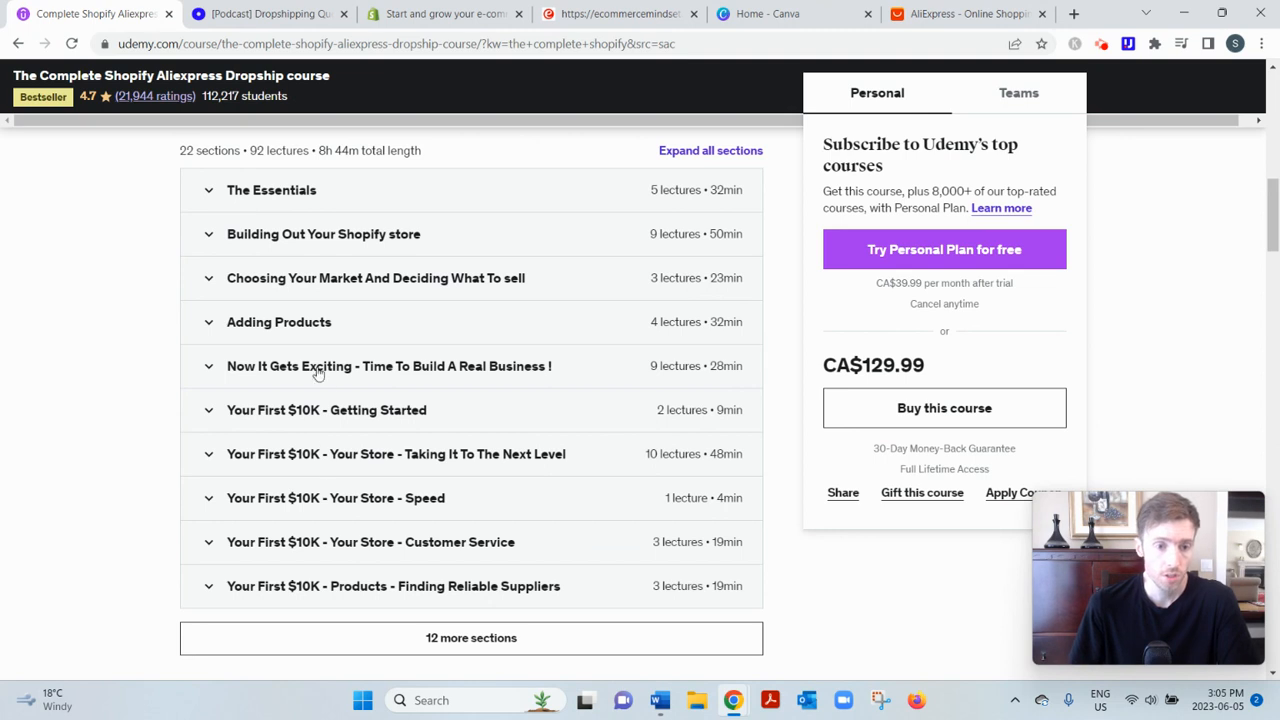
{"action": "mouse_move", "coordinate": [325, 496]}
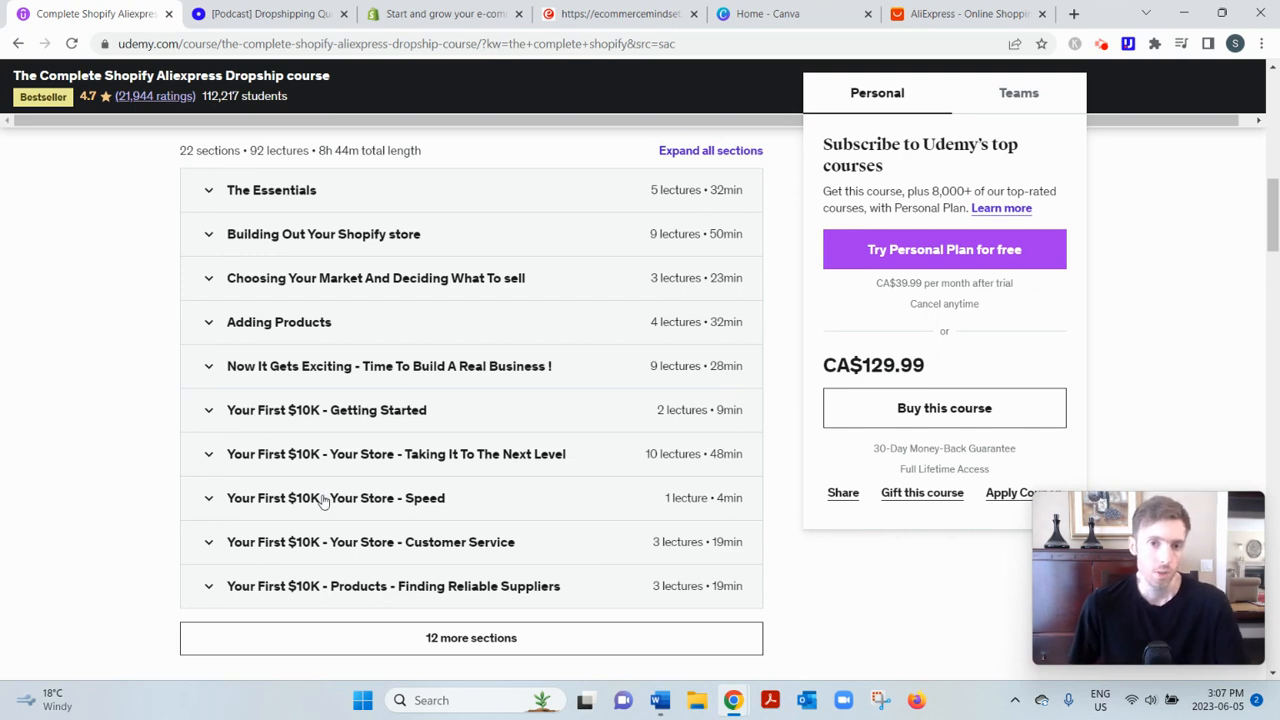
{"action": "mouse_move", "coordinate": [334, 473]}
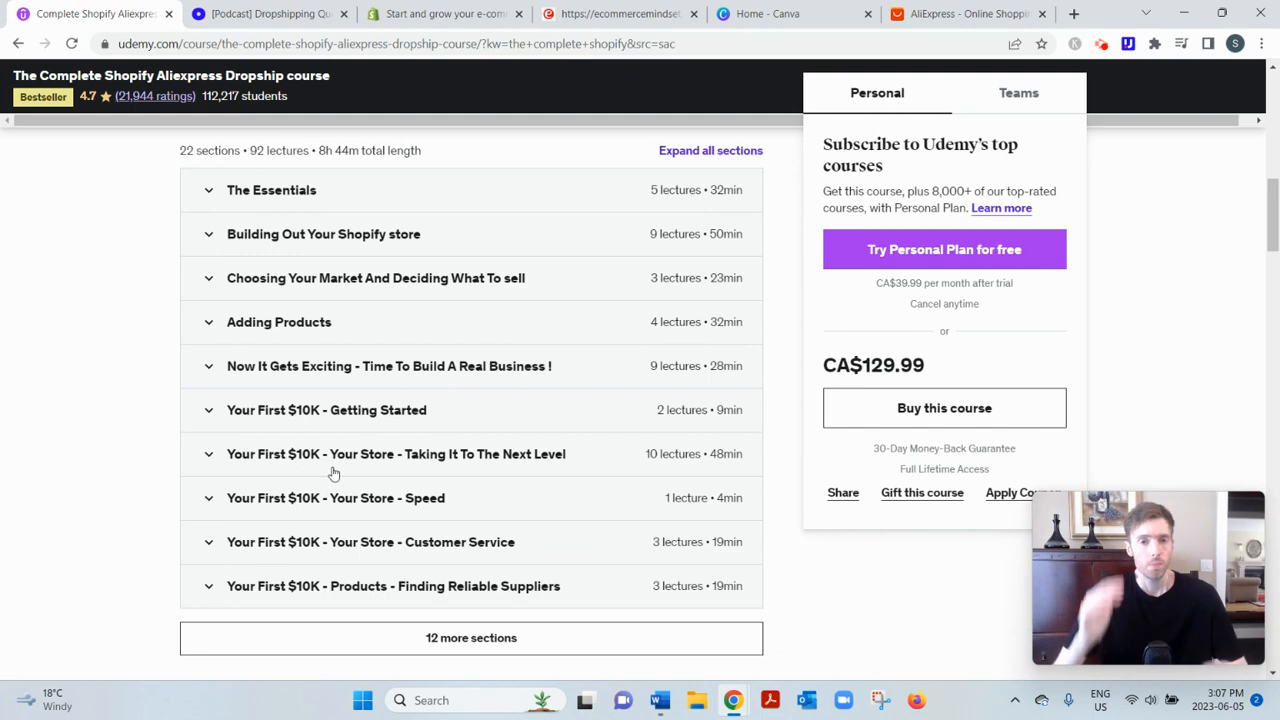